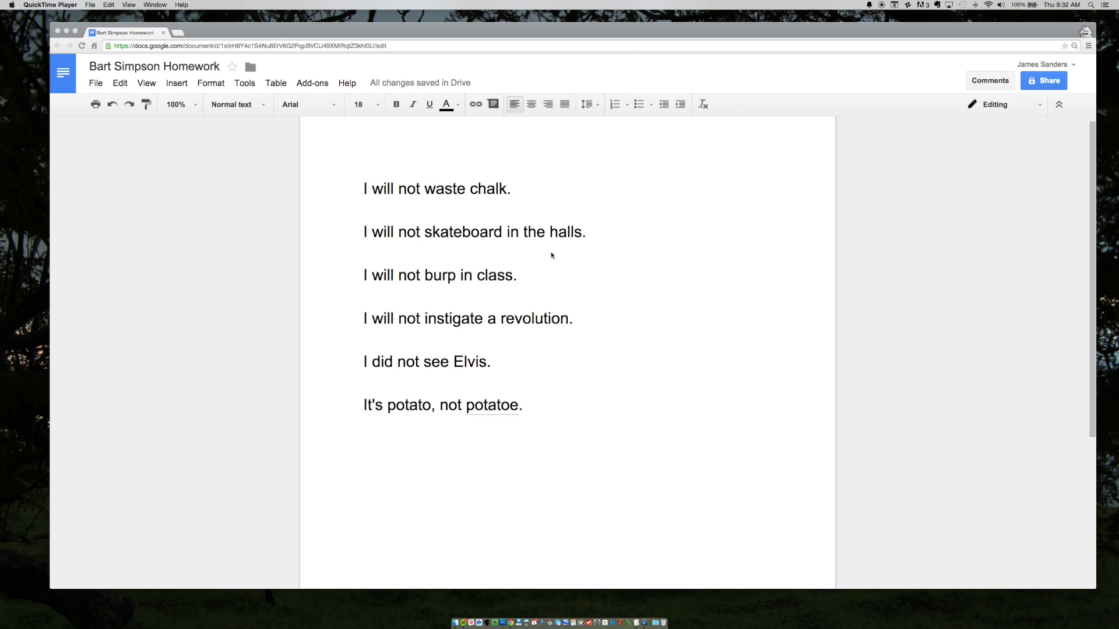
# - Bold the words 'waste' and 'chalk' in the first homework line
pyautogui.doubleClick(444, 189)
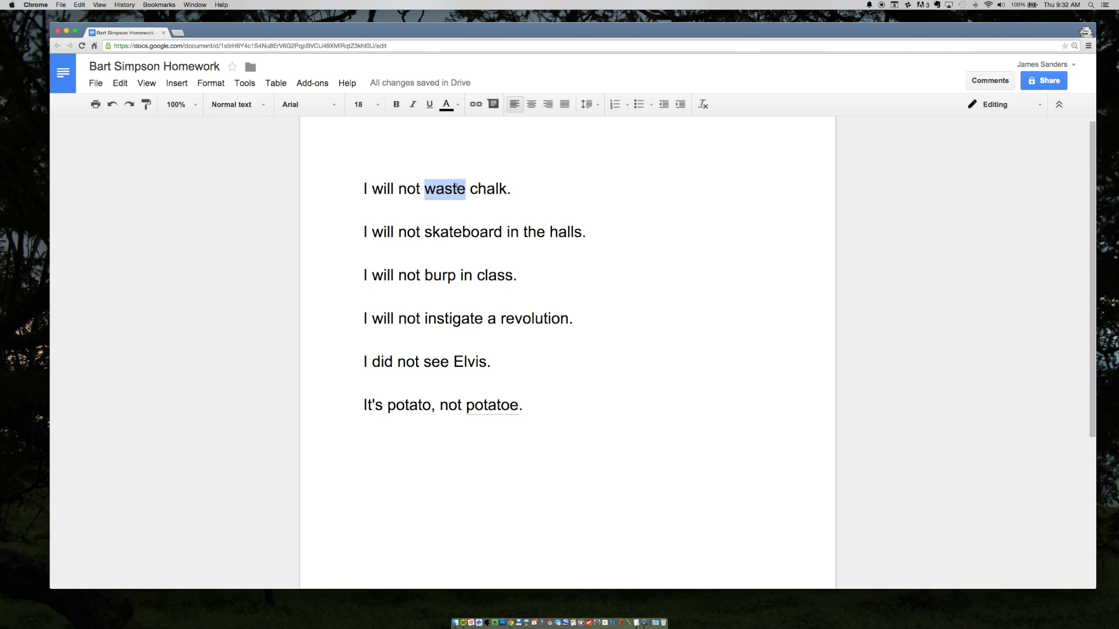
pyautogui.click(395, 104)
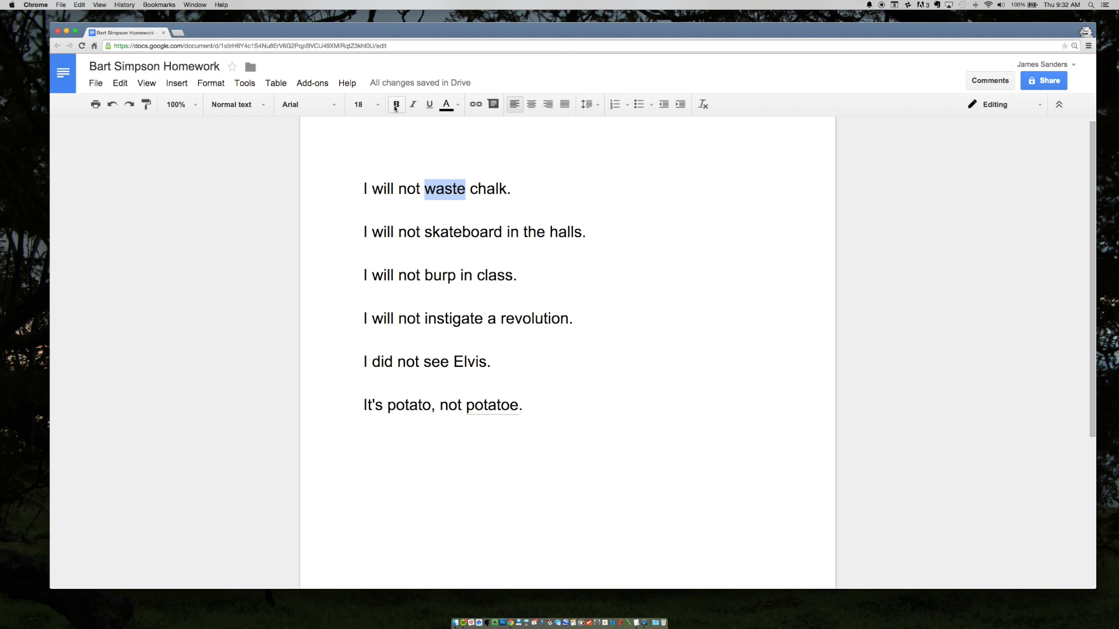
pyautogui.moveTo(395, 105)
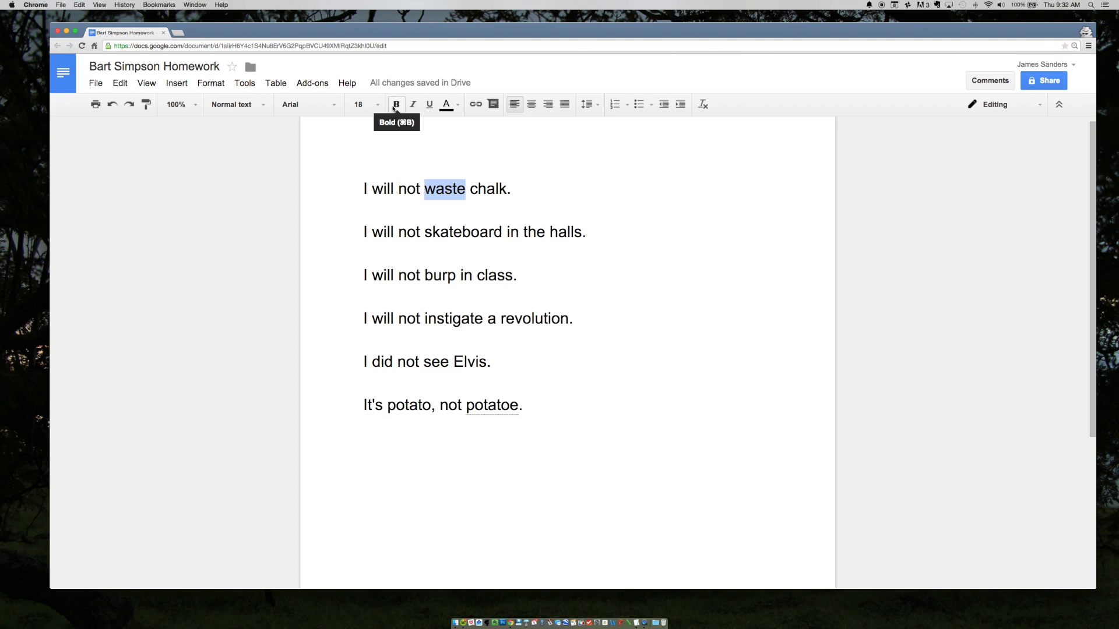
pyautogui.click(396, 105)
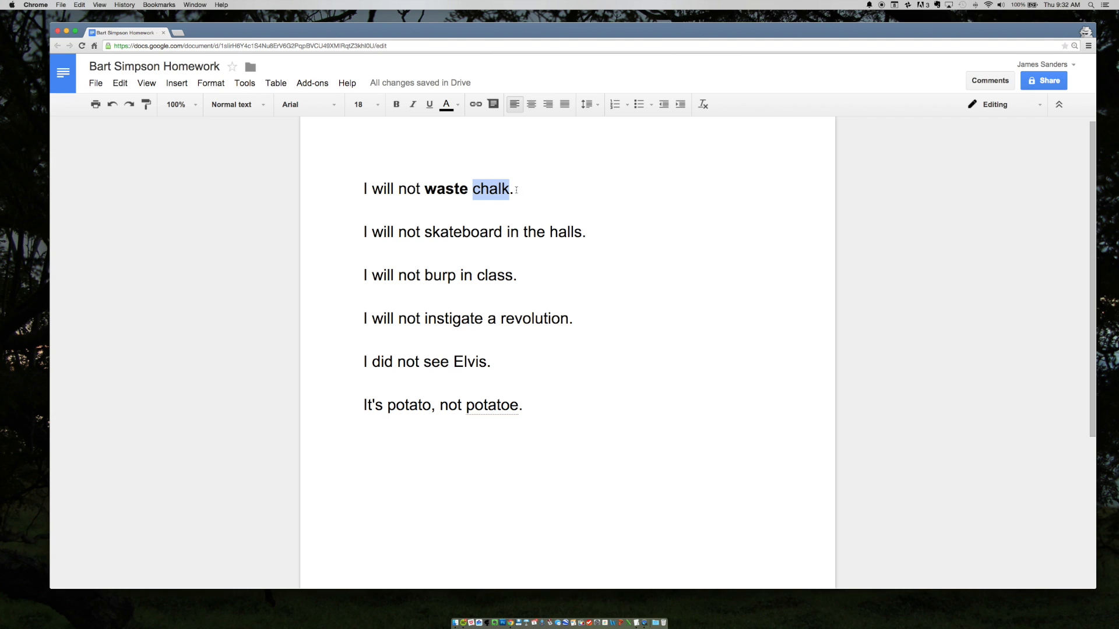
pyautogui.click(396, 105)
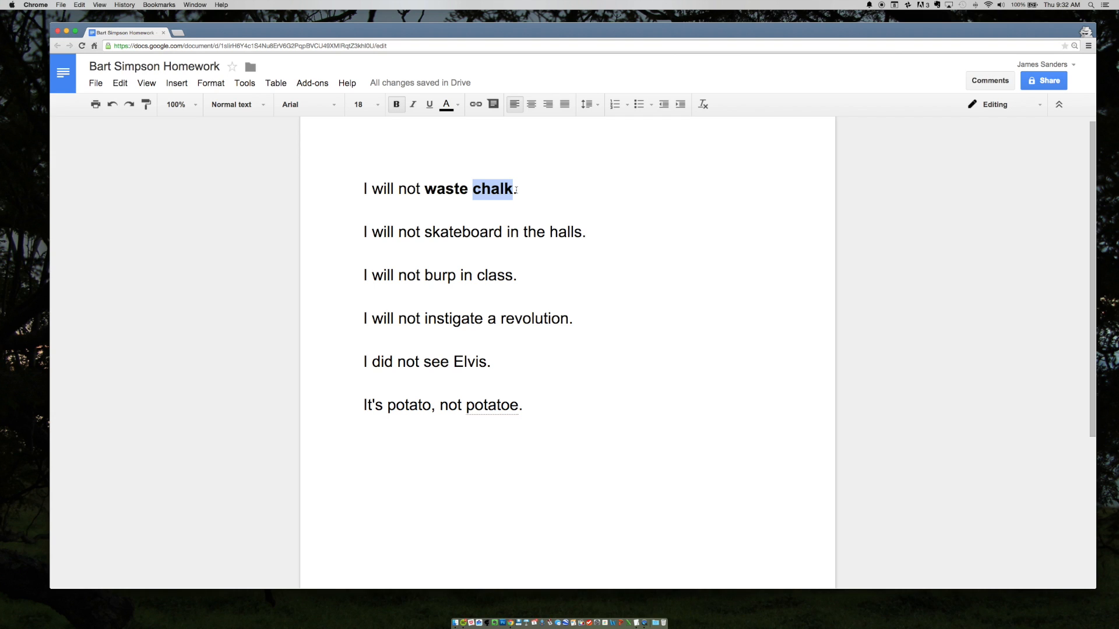
pyautogui.click(467, 232)
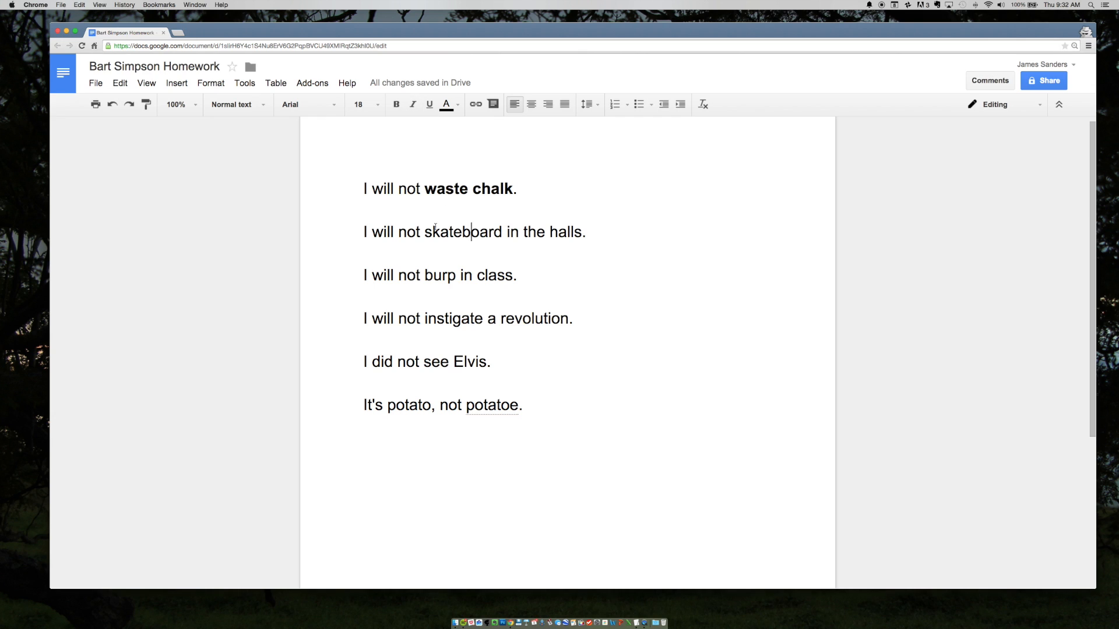
# - Apply italics to 'skateboard' and 'halls' in the second line
pyautogui.doubleClick(459, 231)
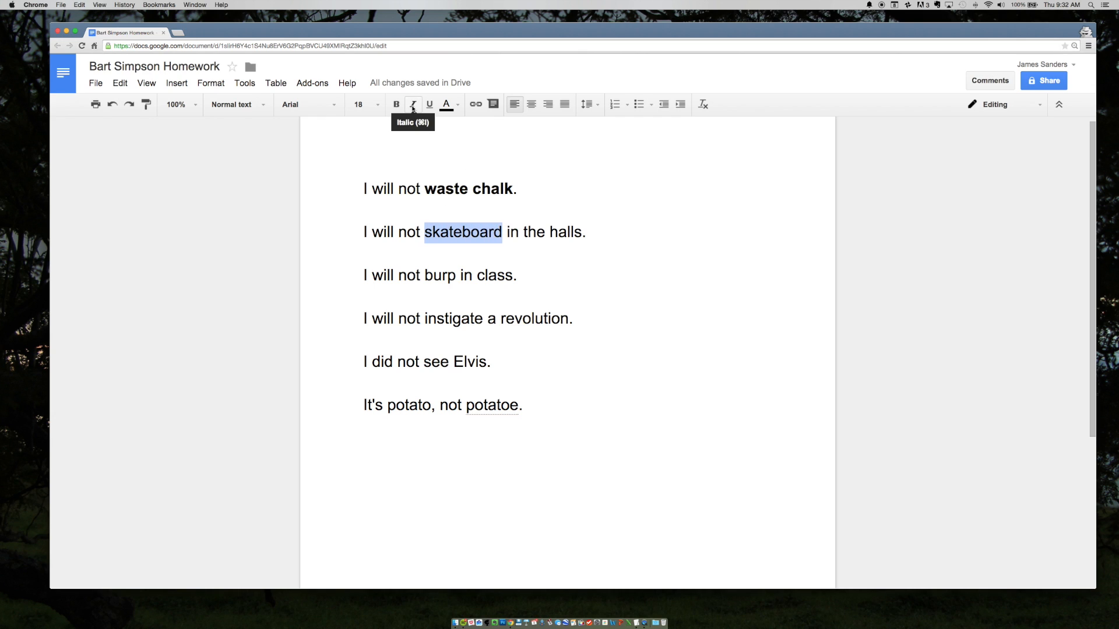
pyautogui.click(412, 105)
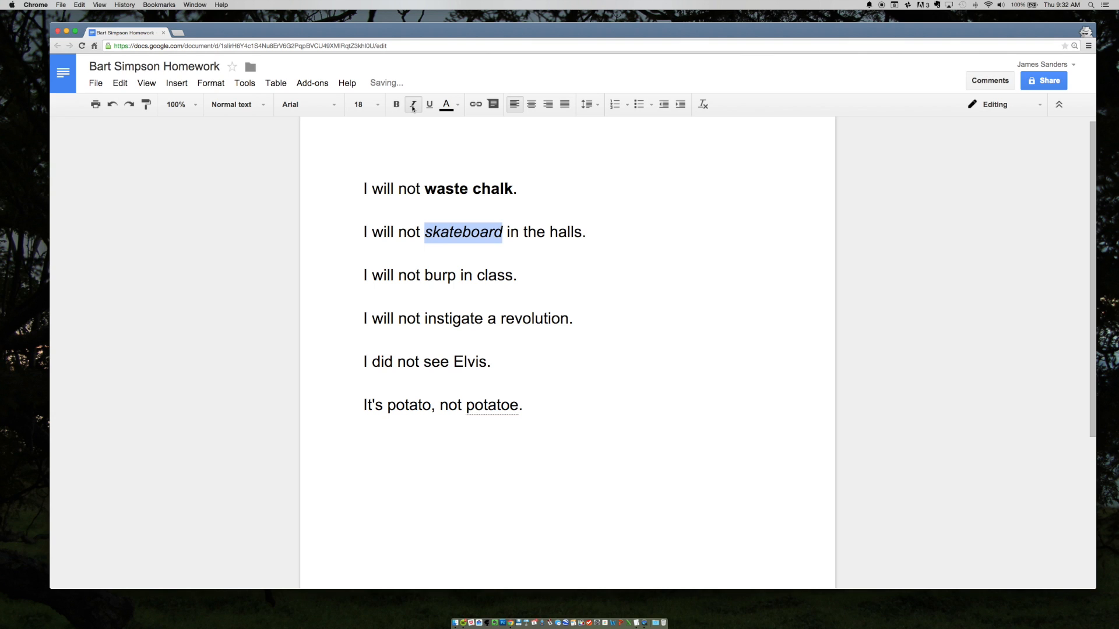
pyautogui.doubleClick(566, 232)
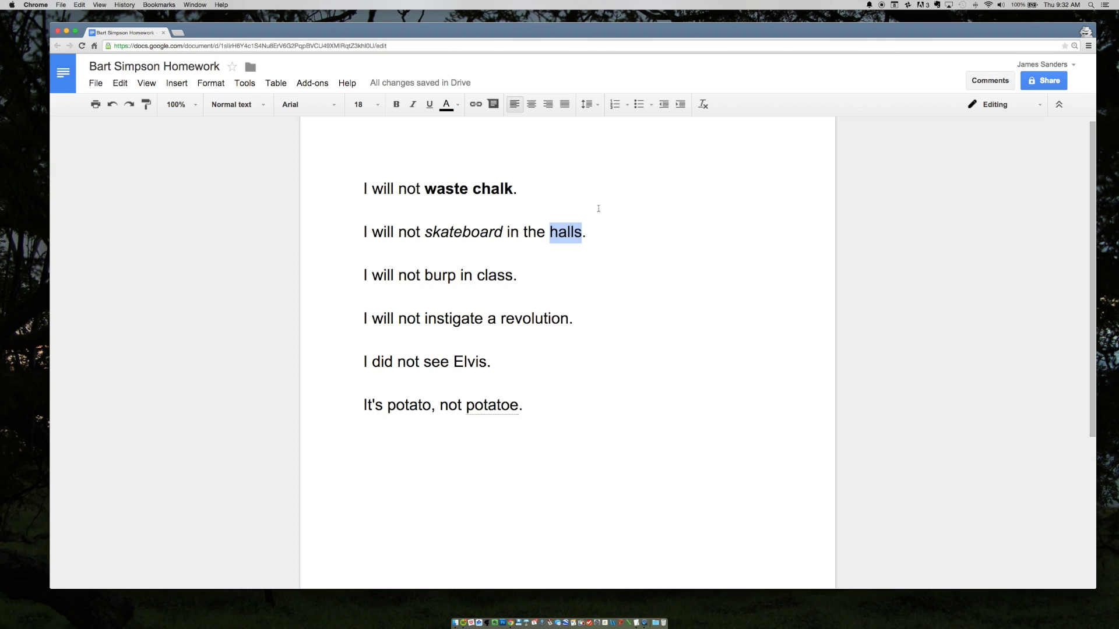
pyautogui.click(413, 104)
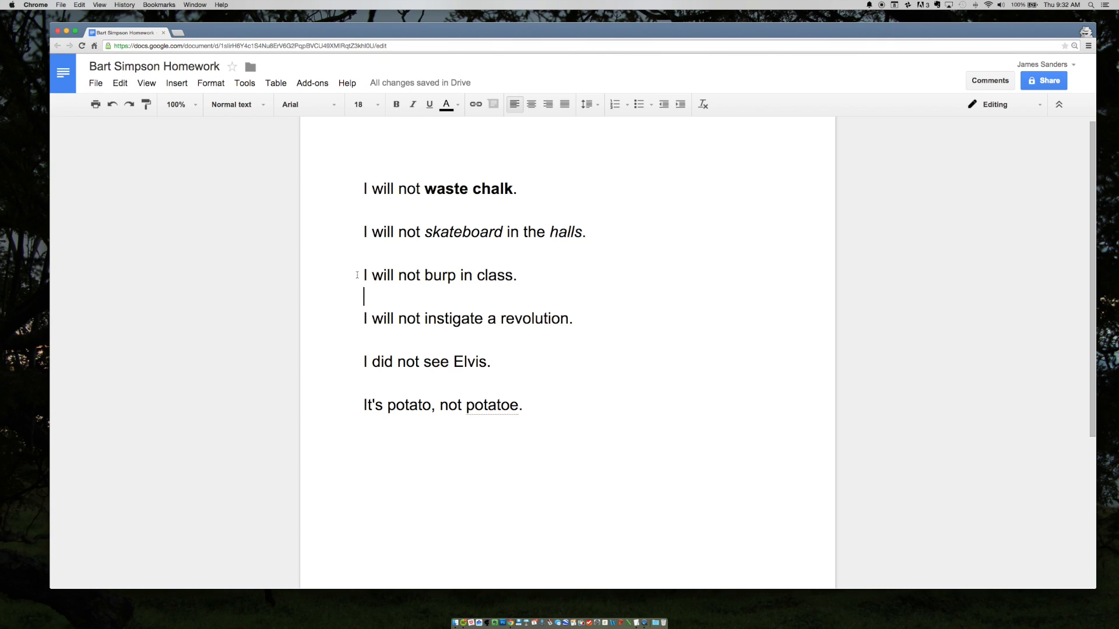
pyautogui.moveTo(475, 275)
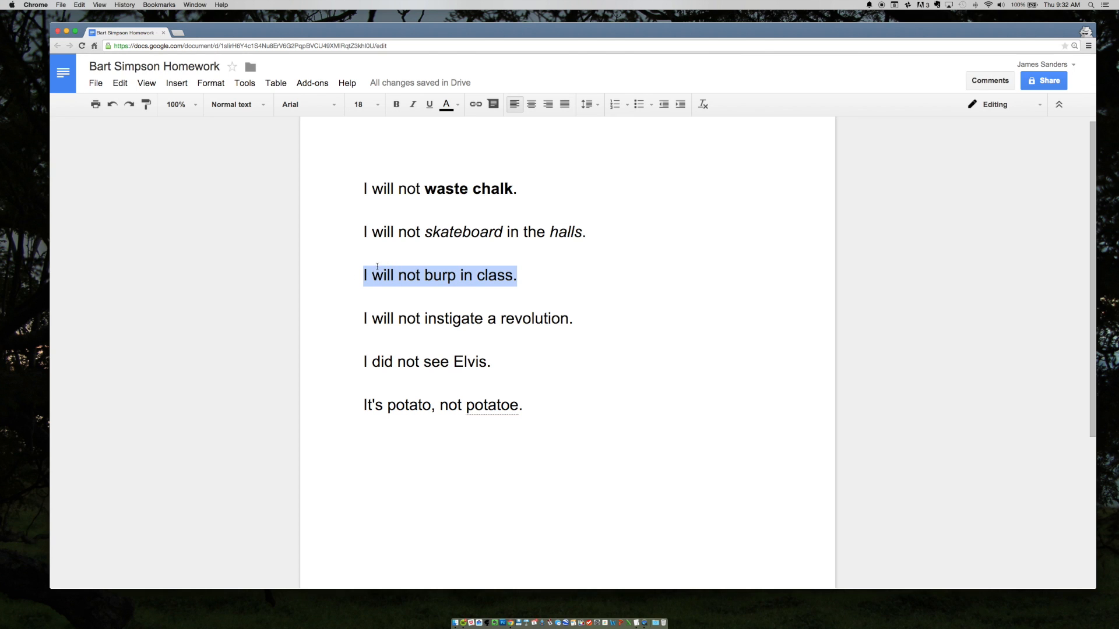
pyautogui.click(430, 104)
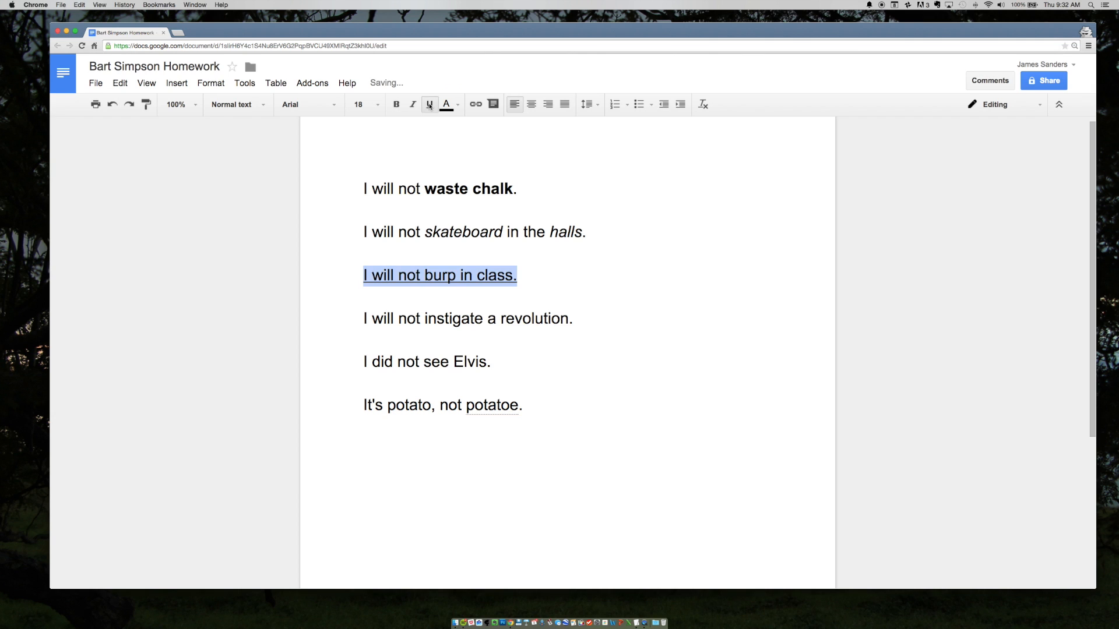
pyautogui.moveTo(440, 138)
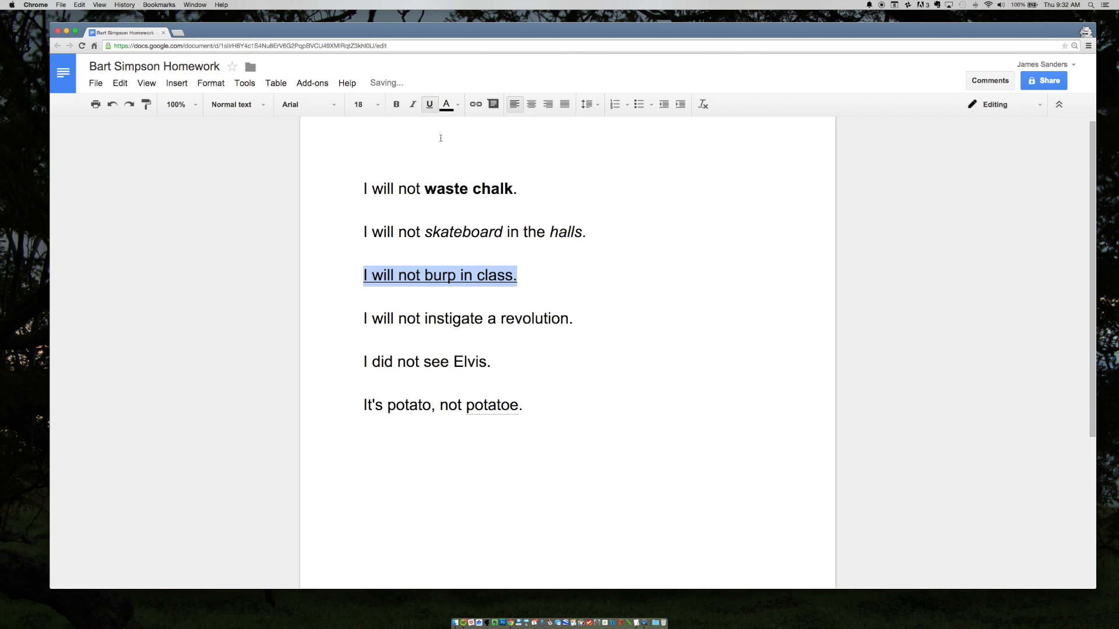
pyautogui.click(429, 104)
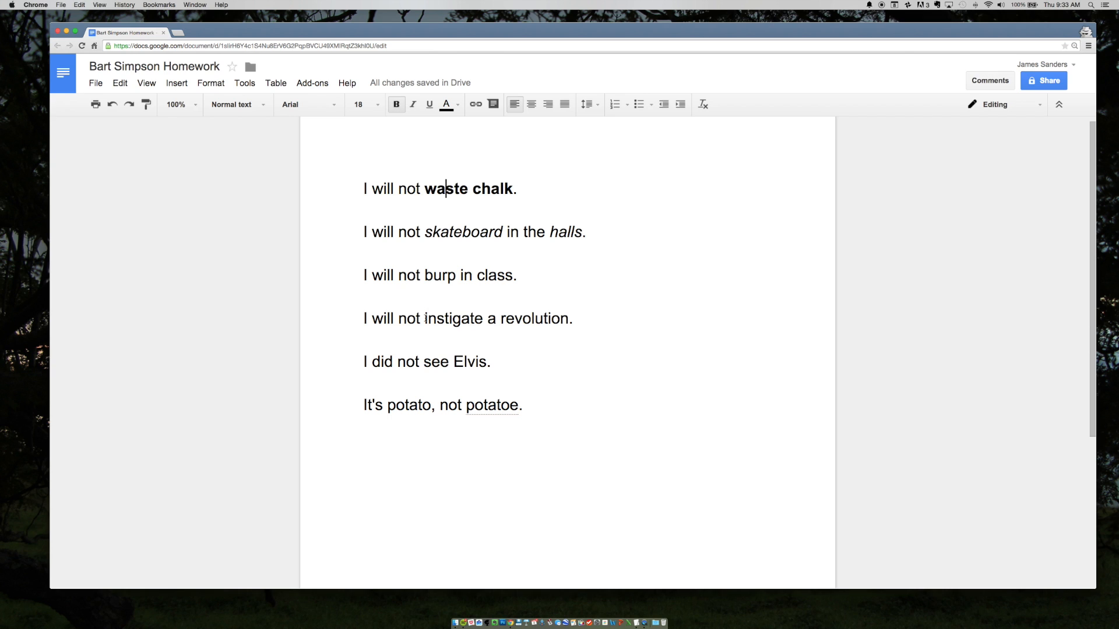
# - Colour the word 'instigate' in the fourth line red
pyautogui.doubleClick(454, 319)
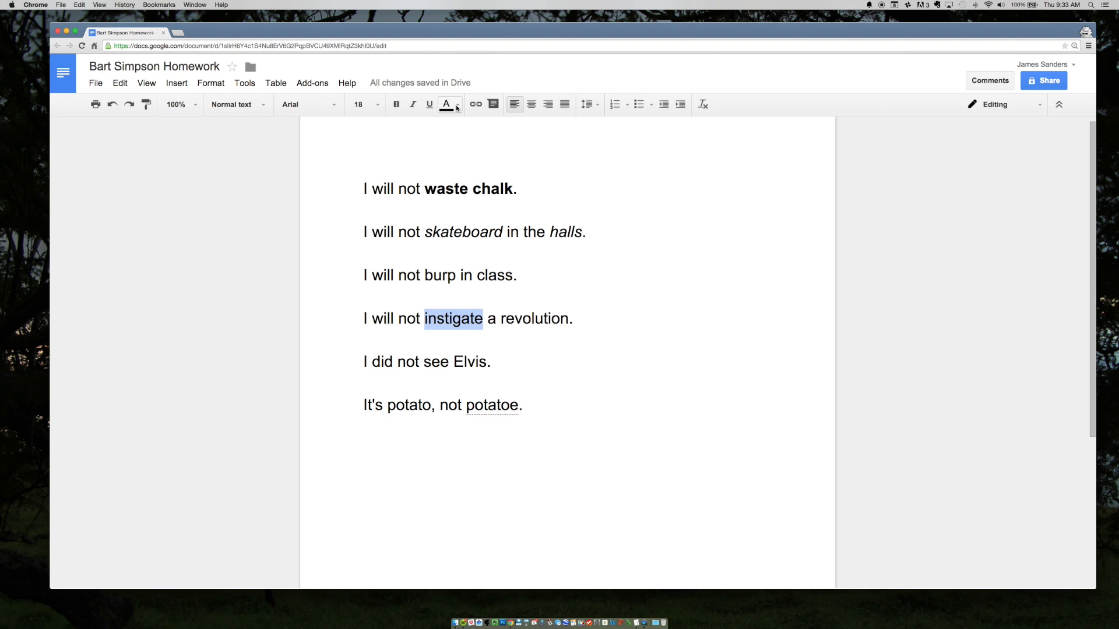
pyautogui.moveTo(447, 105)
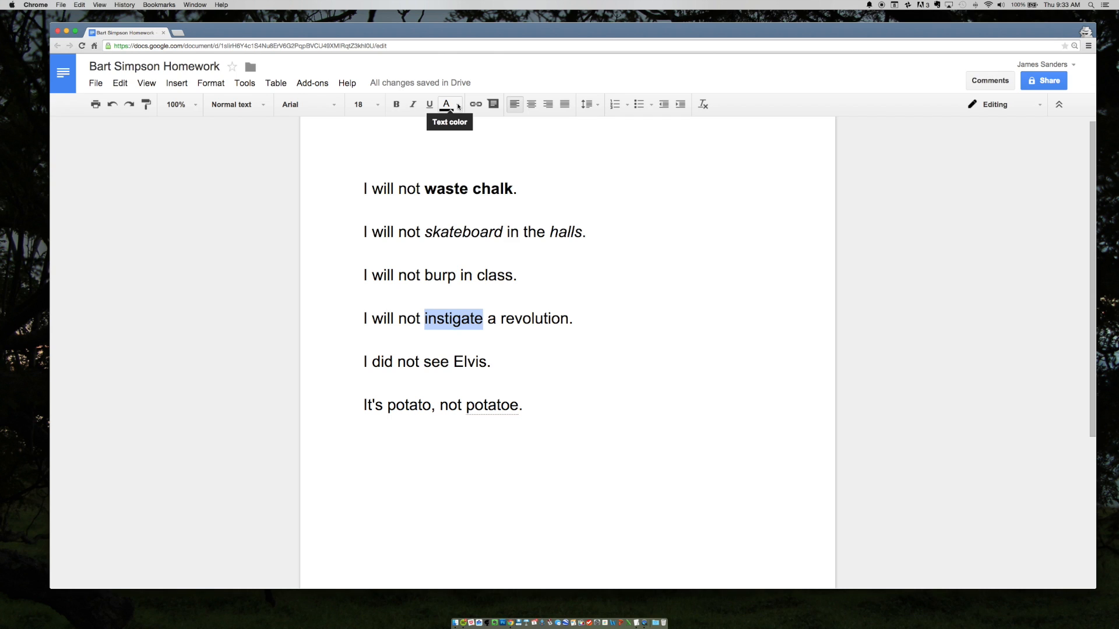
pyautogui.click(447, 105)
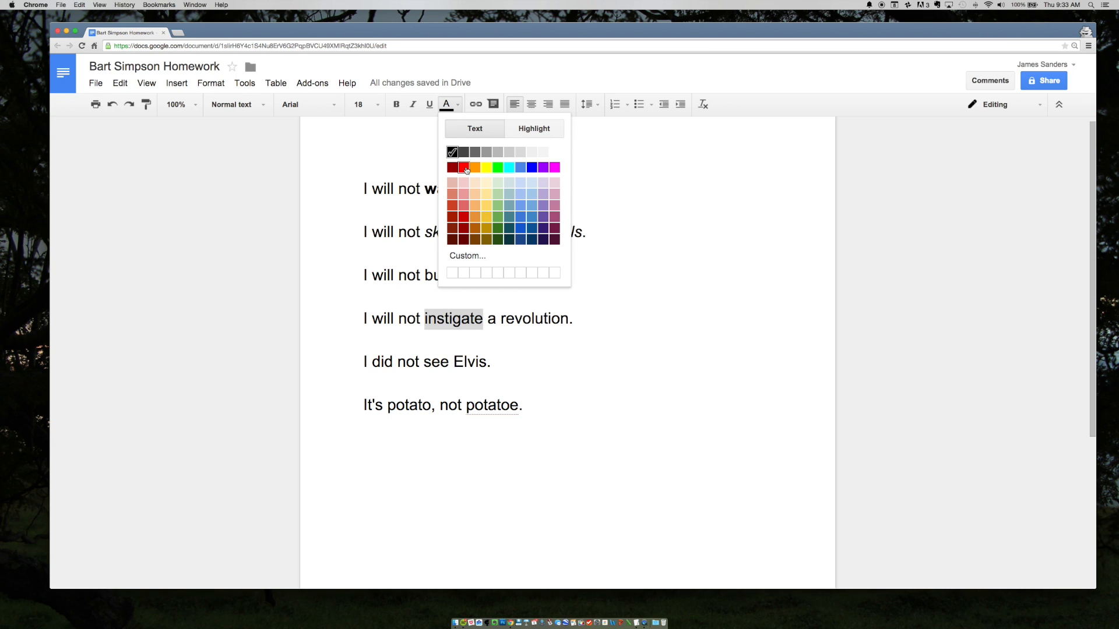
pyautogui.click(464, 168)
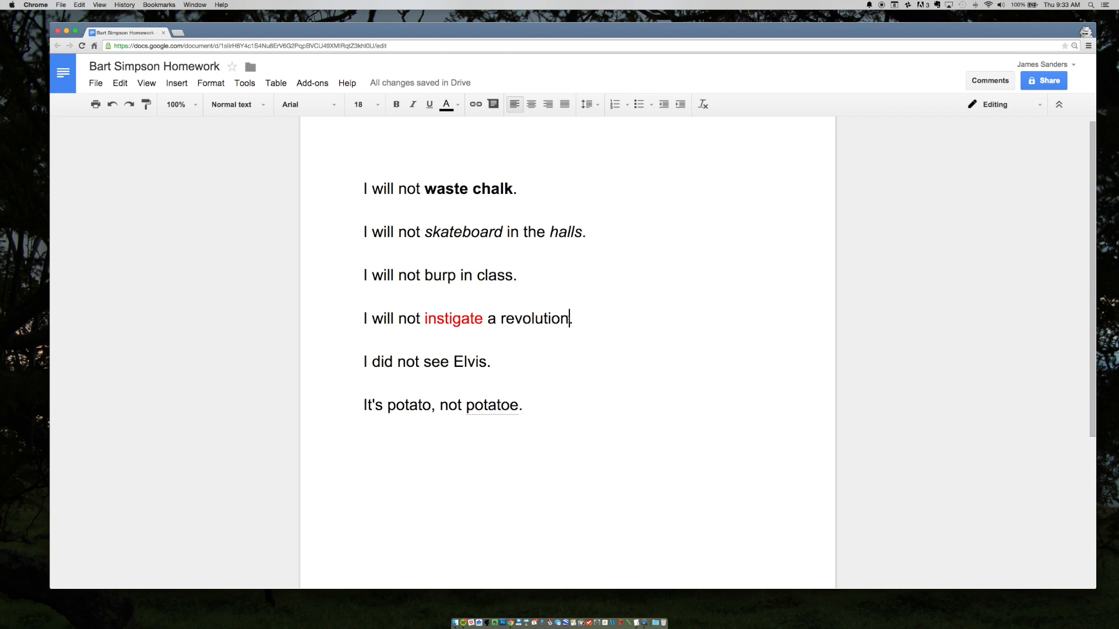
# - Apply a yellow background highlight to 'revolution' in the fourth line
pyautogui.doubleClick(543, 319)
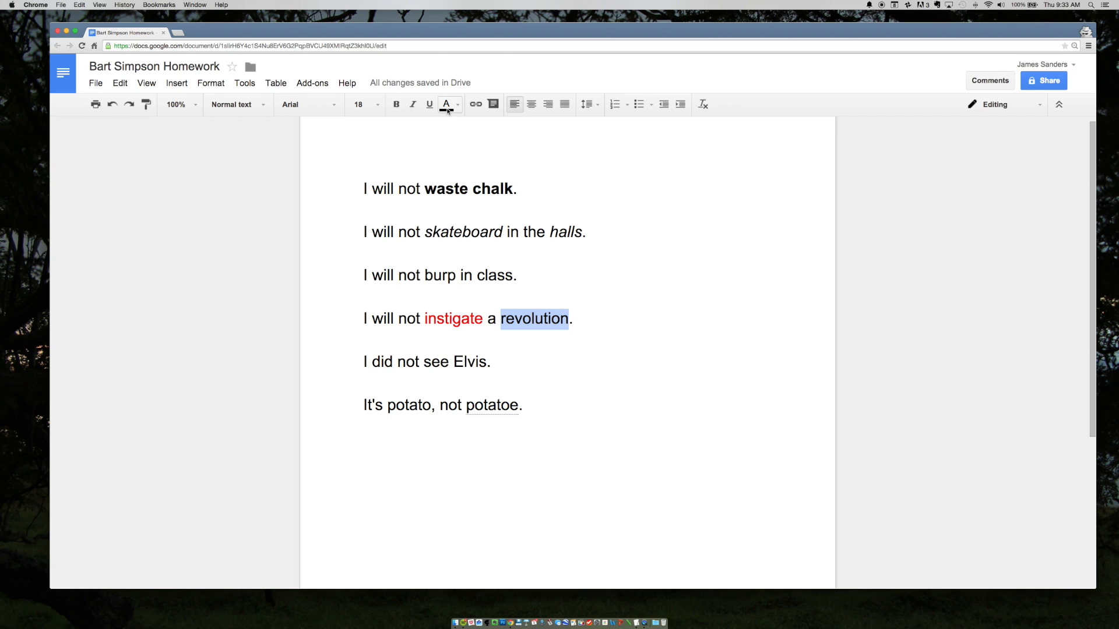
pyautogui.click(445, 104)
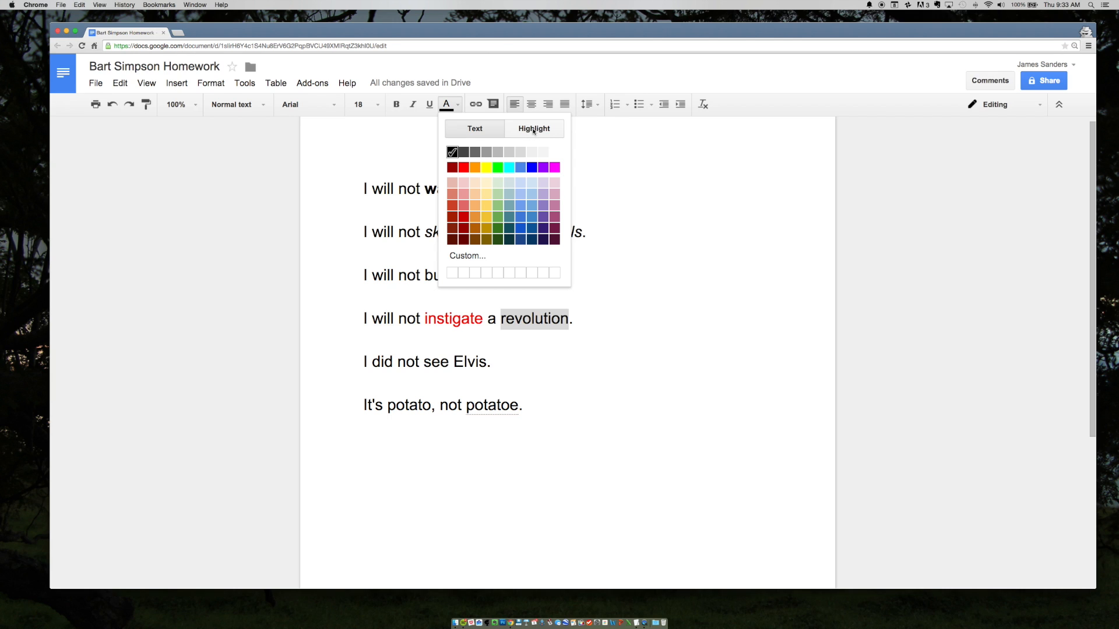
pyautogui.click(534, 129)
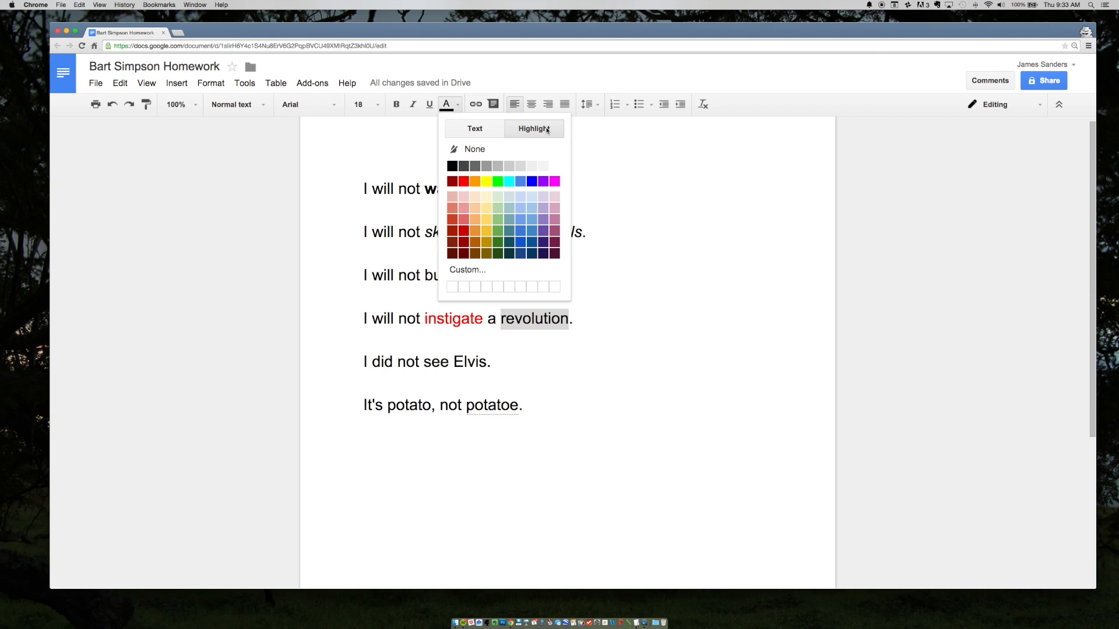
pyautogui.moveTo(478, 230)
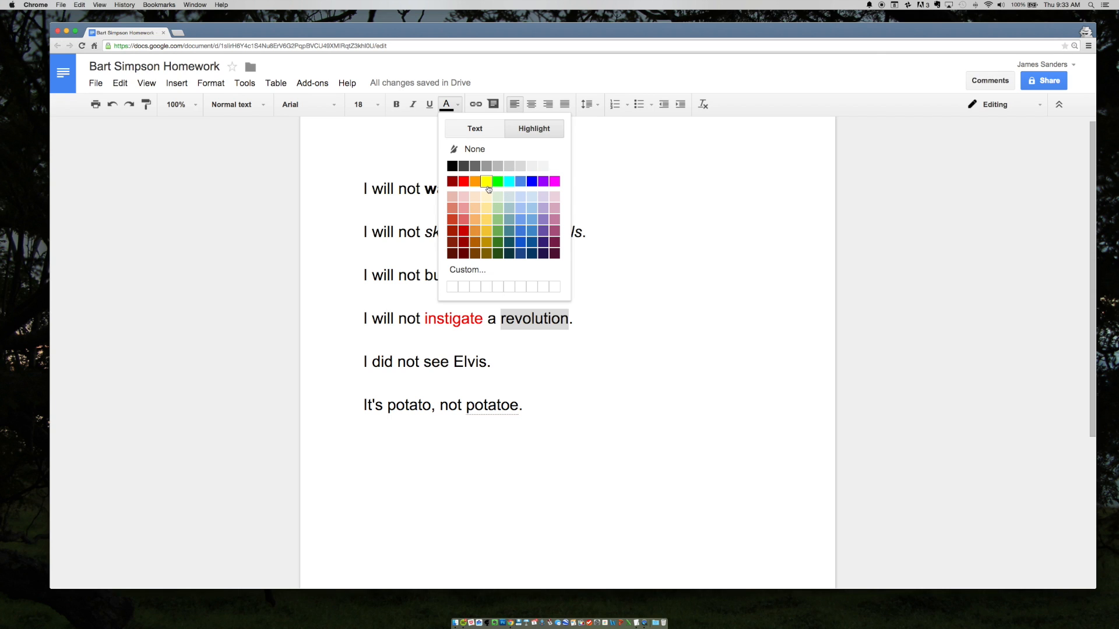
pyautogui.moveTo(488, 182)
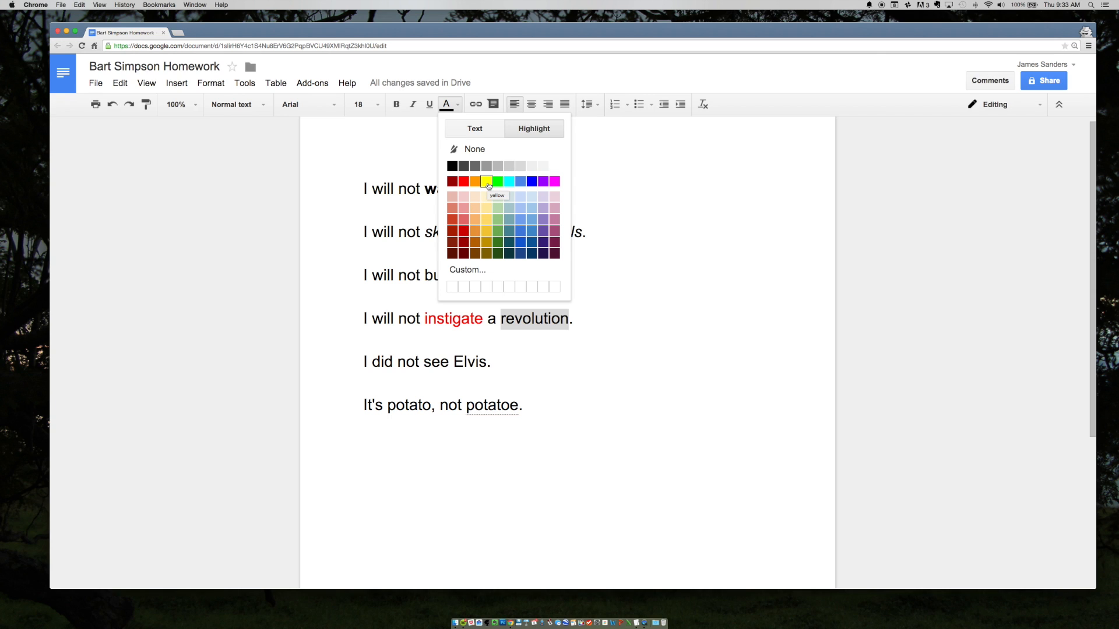
pyautogui.click(486, 182)
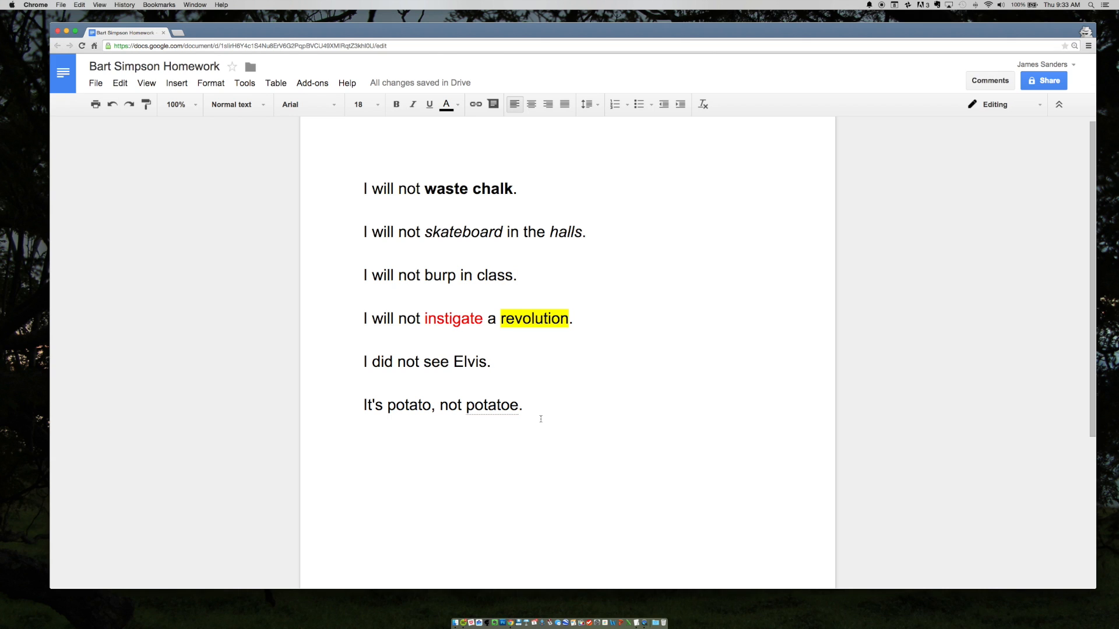
# - Select all six homework lines and open the font size list
pyautogui.click(359, 104)
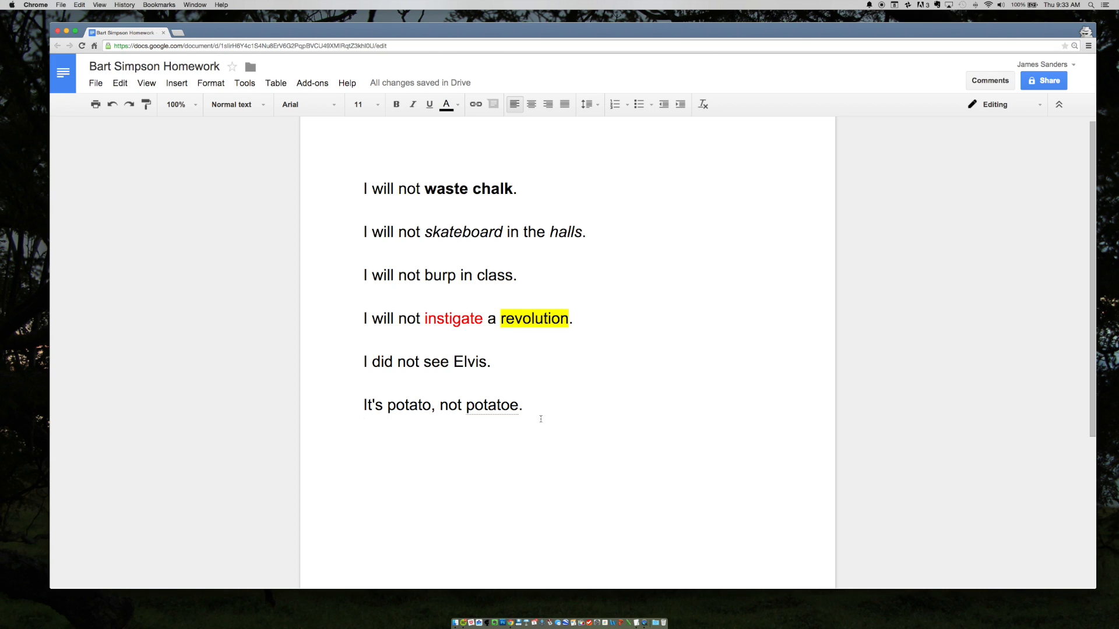
pyautogui.moveTo(363, 362); pyautogui.dragTo(522, 406)
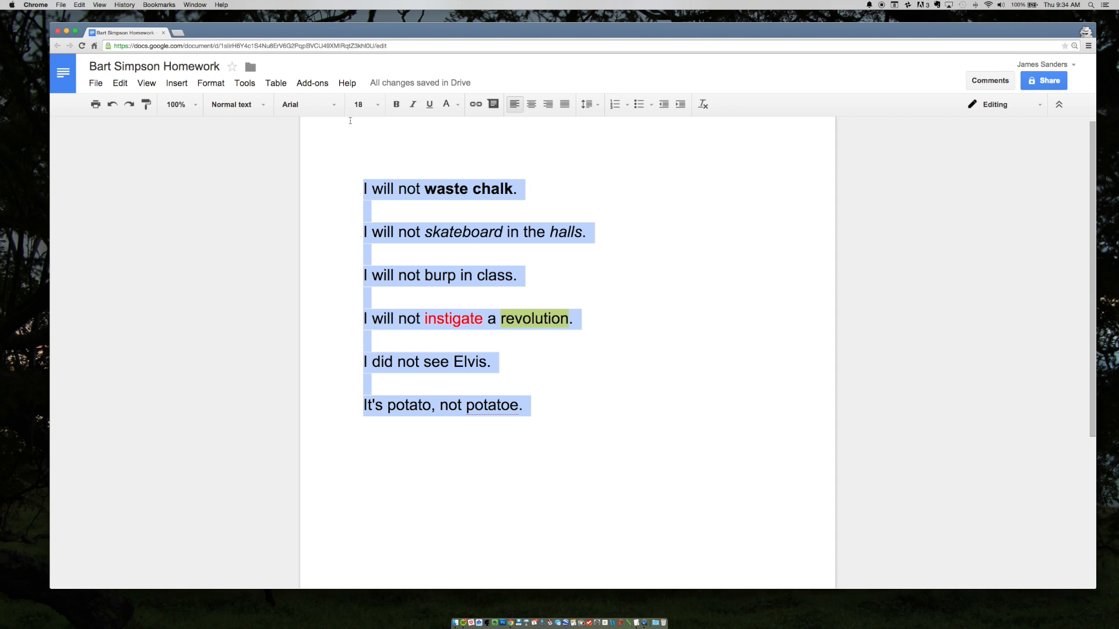
pyautogui.click(380, 104)
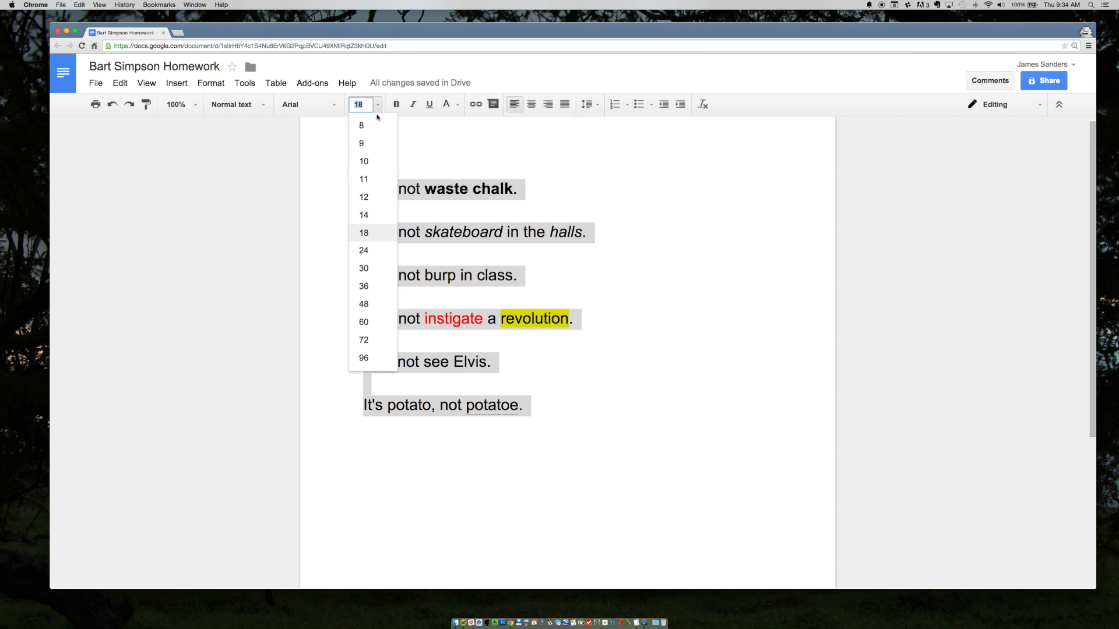